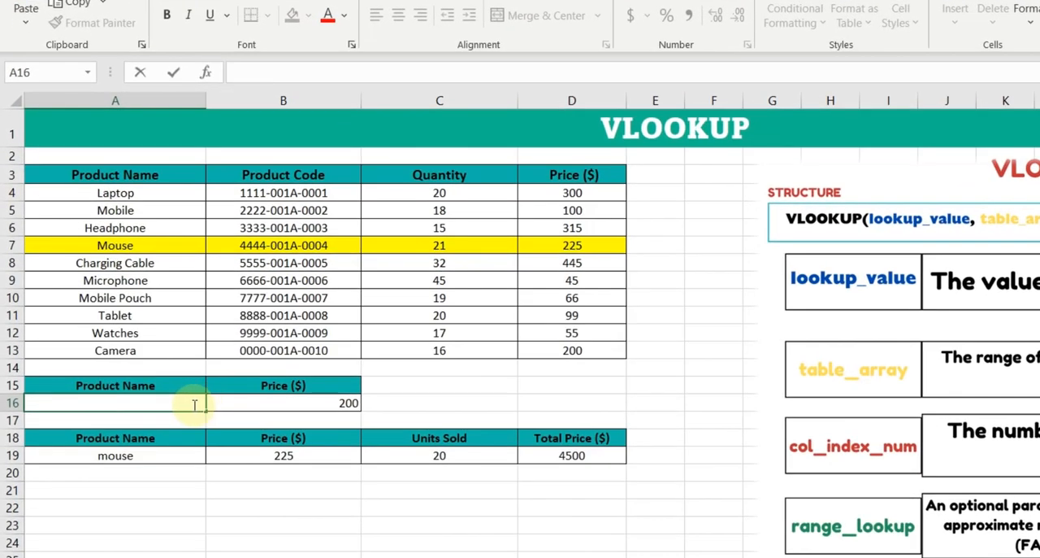
# Enter 'Mouse' as the product name in cell A16.
pyautogui.write('M')
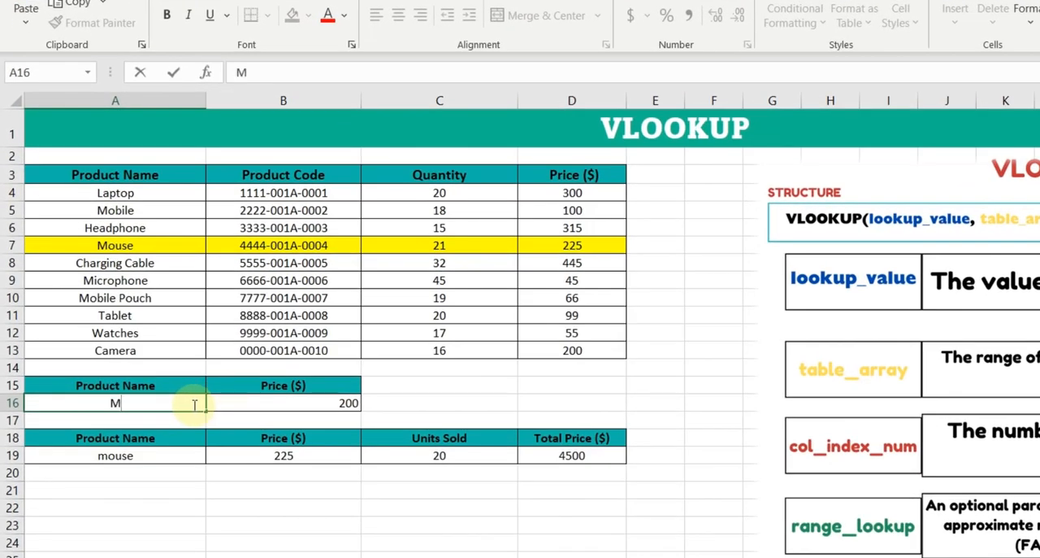
pyautogui.write('ouse')
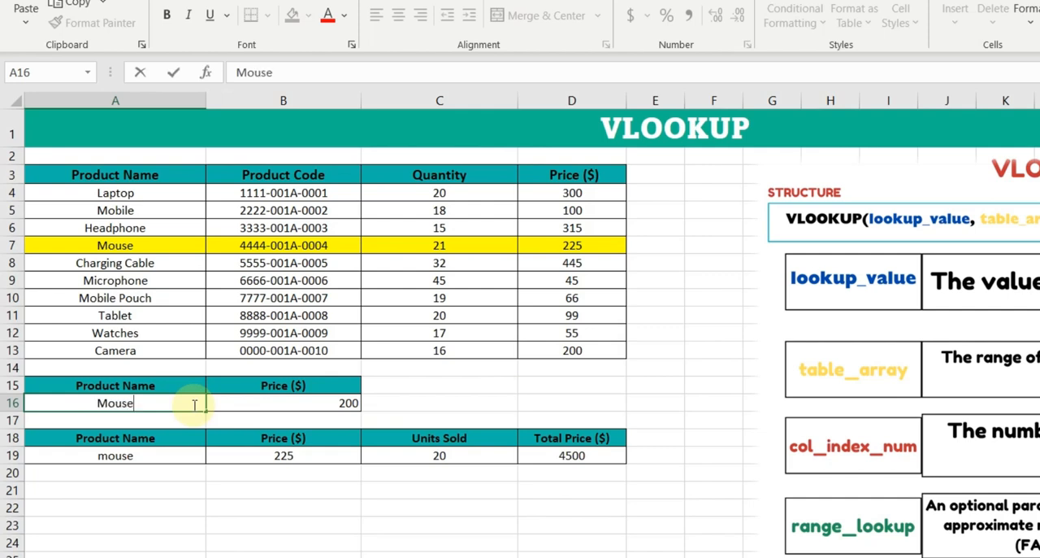
pyautogui.press('Enter')
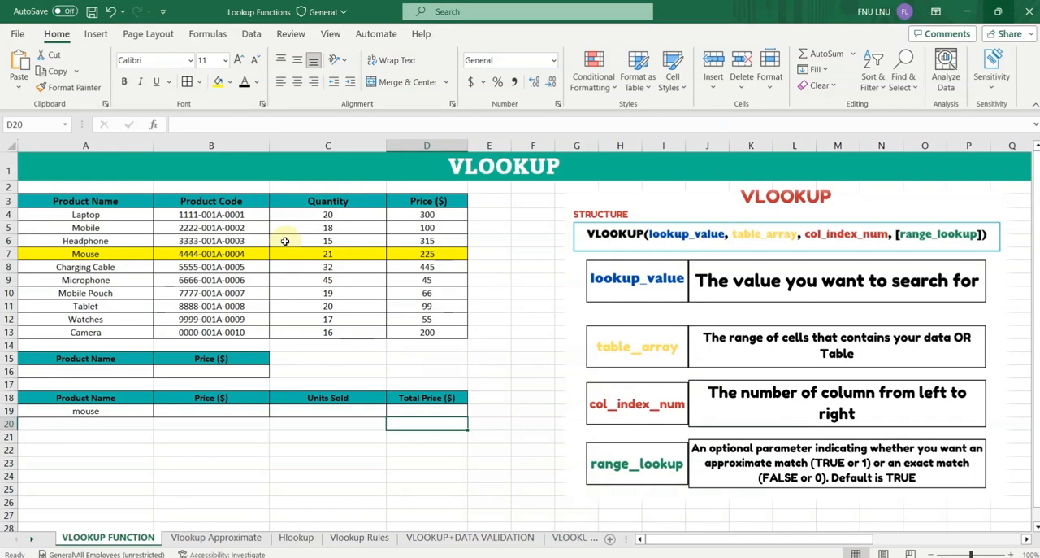
pyautogui.moveTo(140, 240)
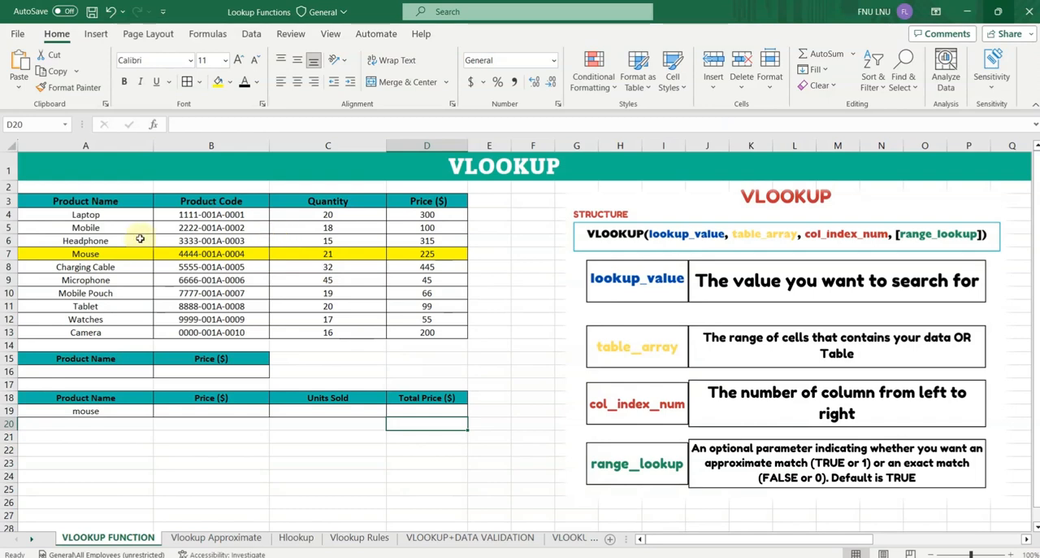
pyautogui.click(85, 372)
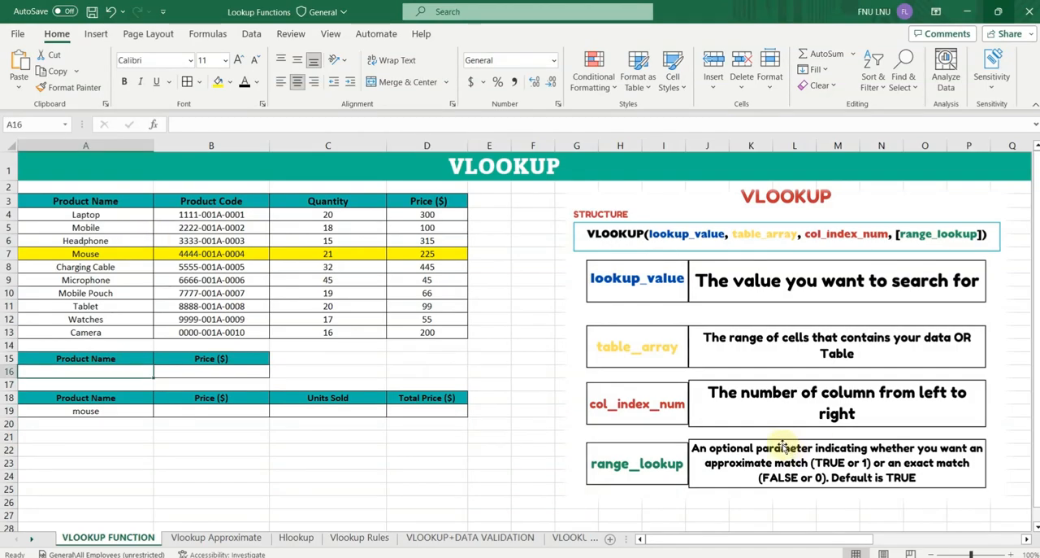
pyautogui.moveTo(702, 430)
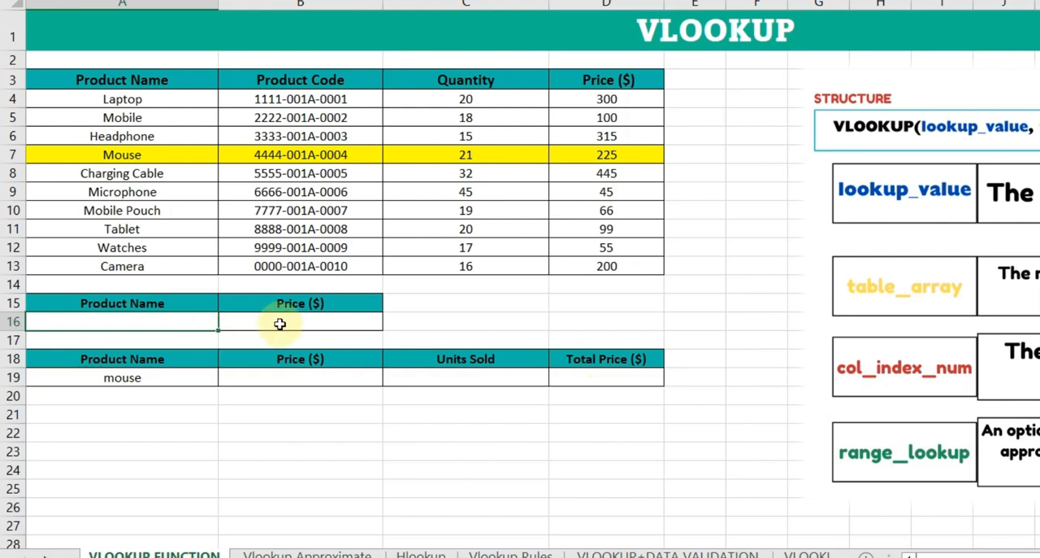
pyautogui.click(290, 324)
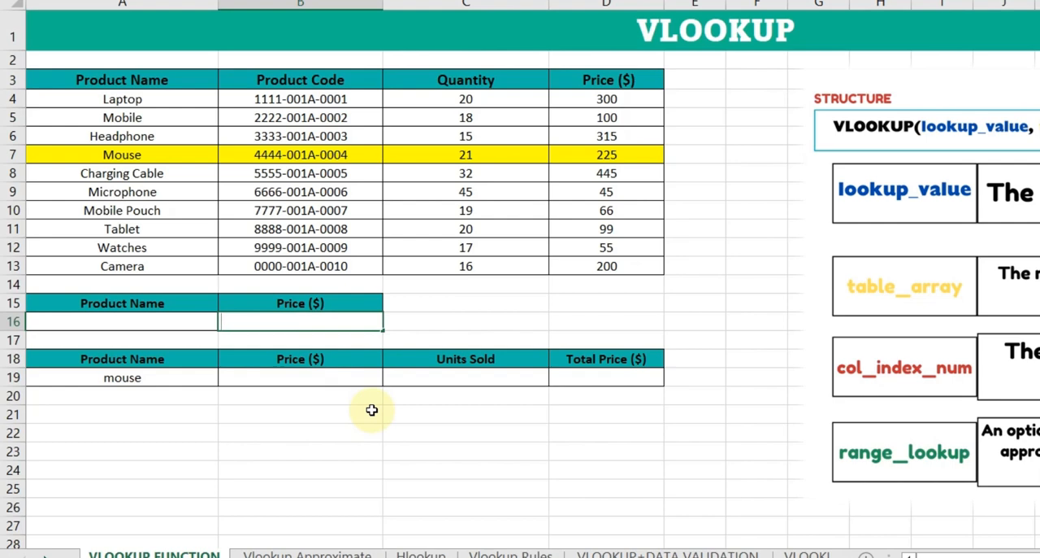
# Start B16's formula as =VLOOKUP( with A16 as the lookup value.
pyautogui.write('=')
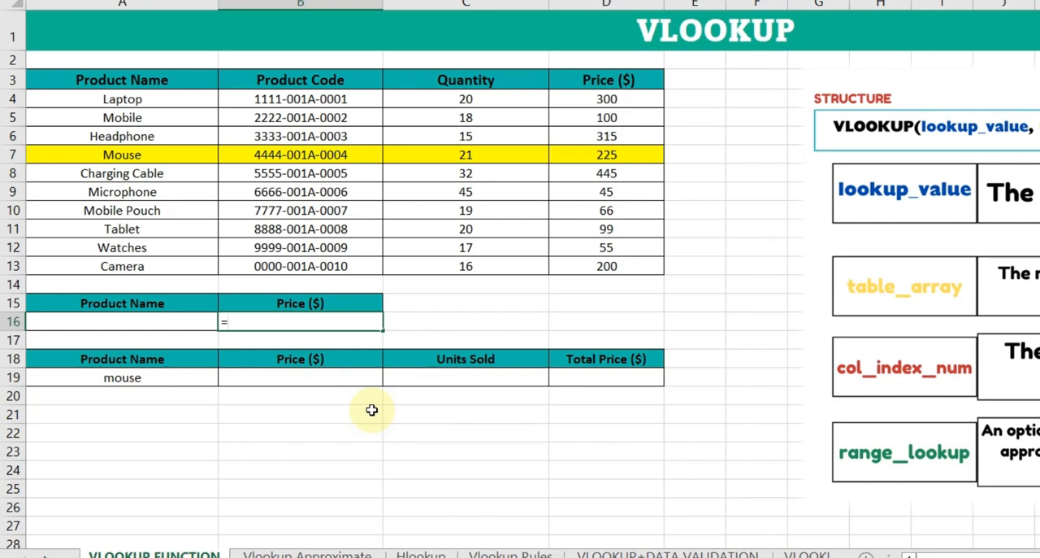
pyautogui.write('V')
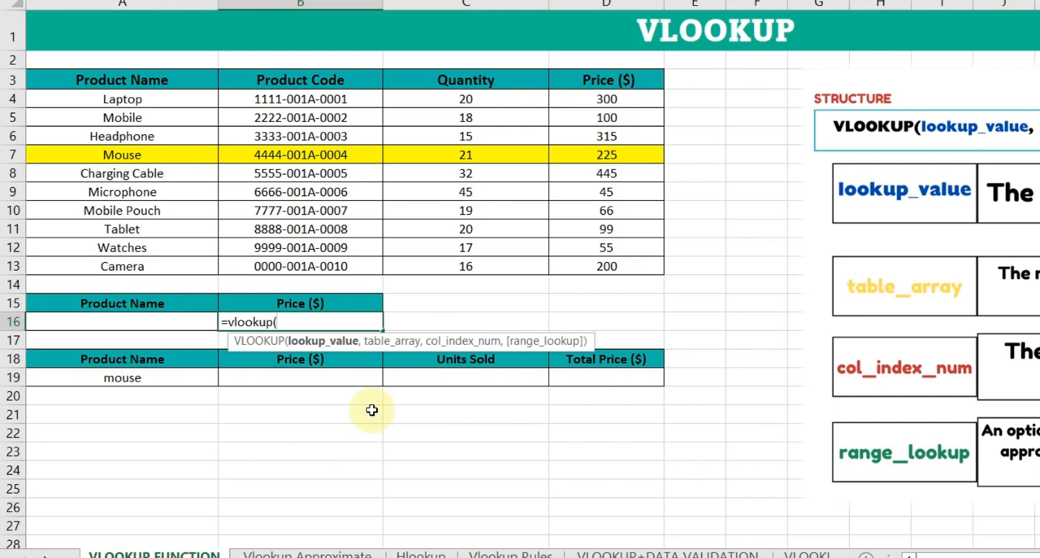
pyautogui.moveTo(302, 352)
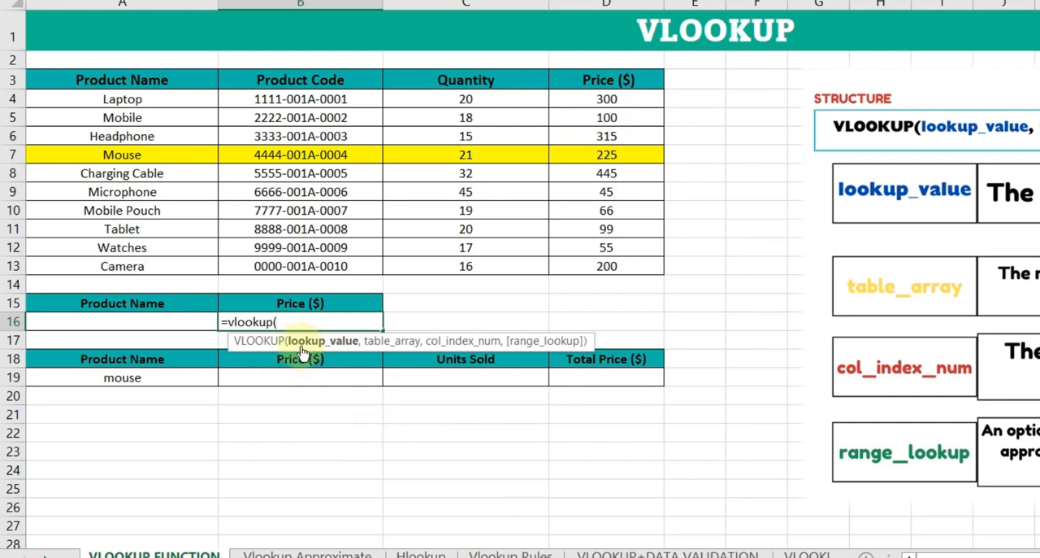
pyautogui.moveTo(297, 359)
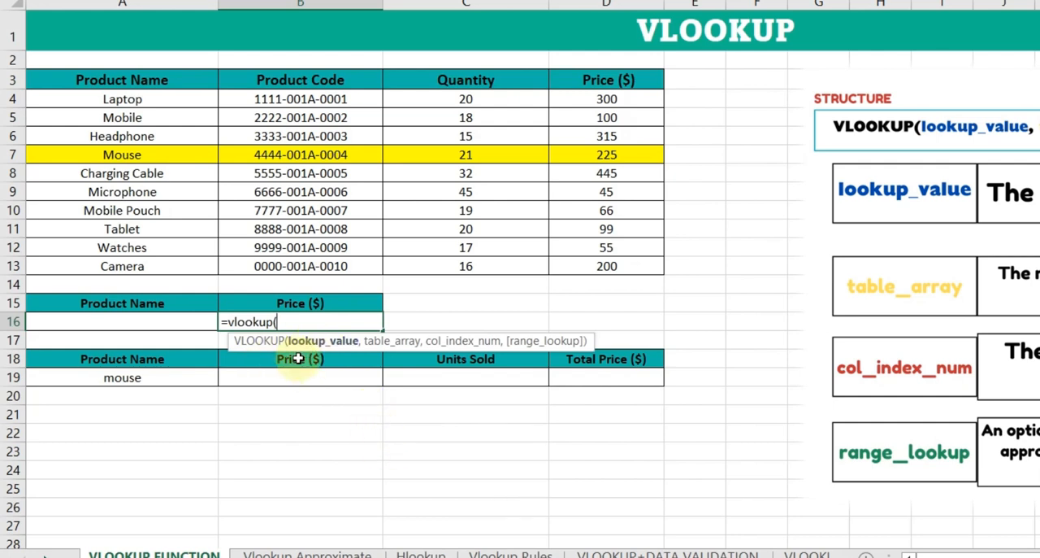
pyautogui.moveTo(154, 325)
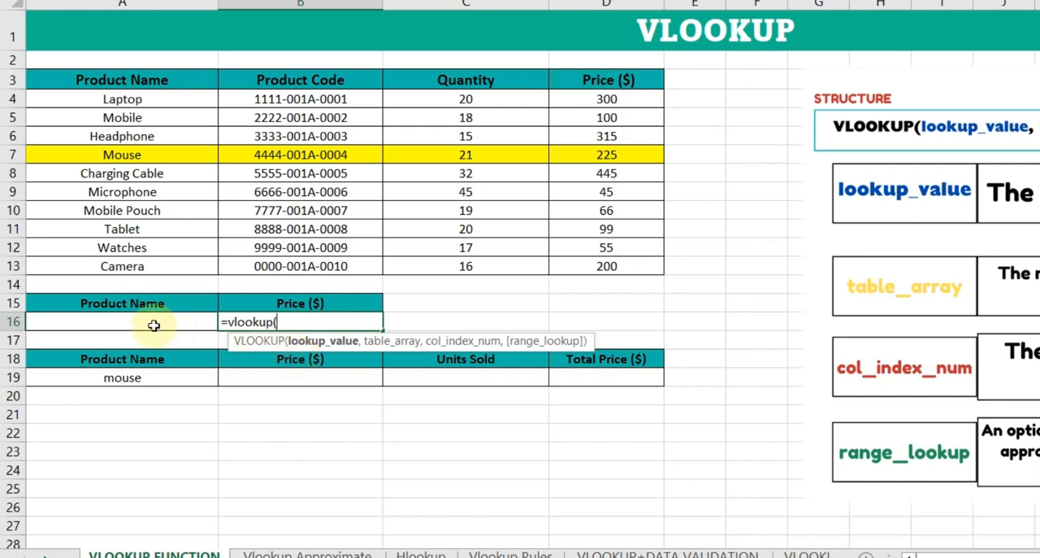
pyautogui.click(122, 322)
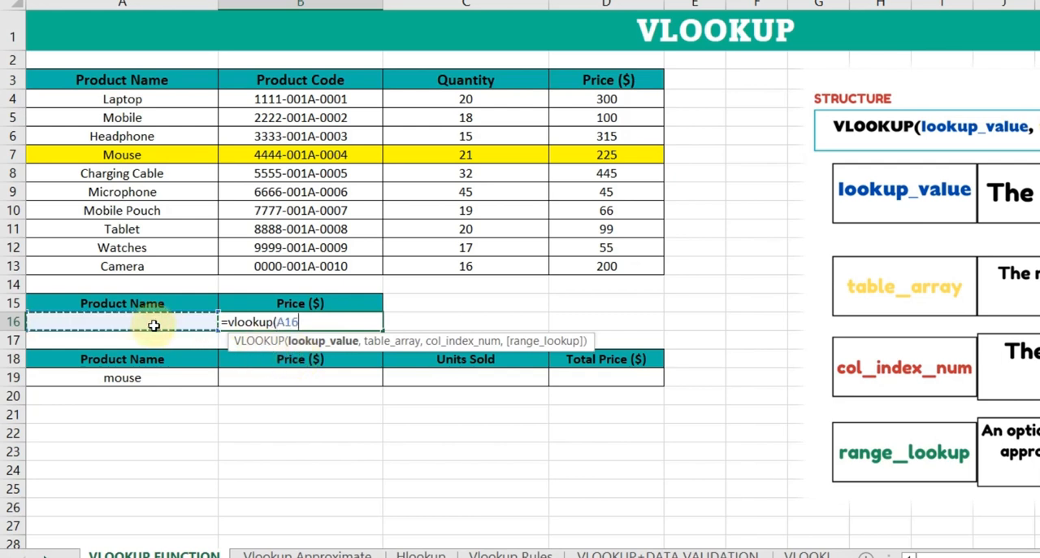
pyautogui.moveTo(352, 362)
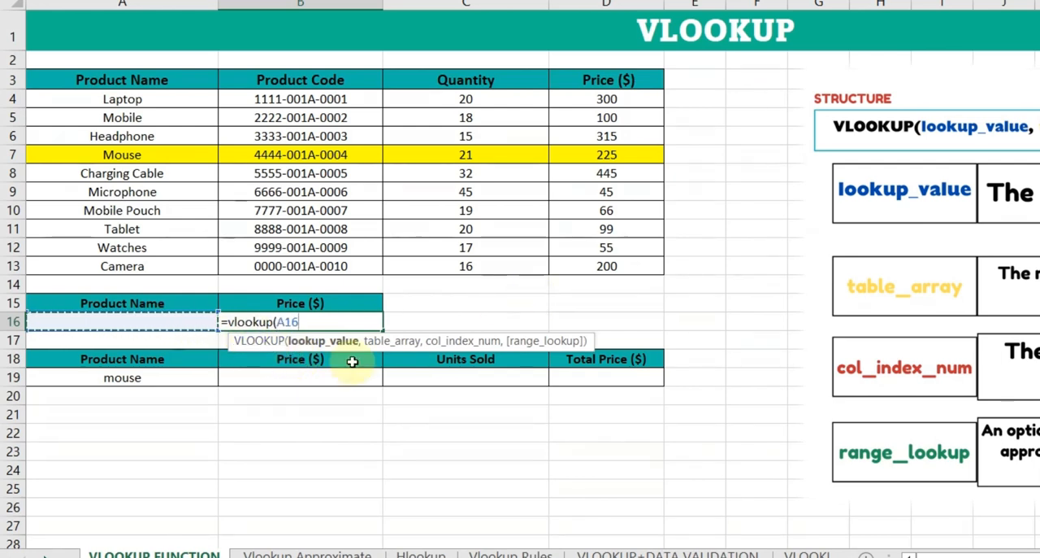
pyautogui.write(',')
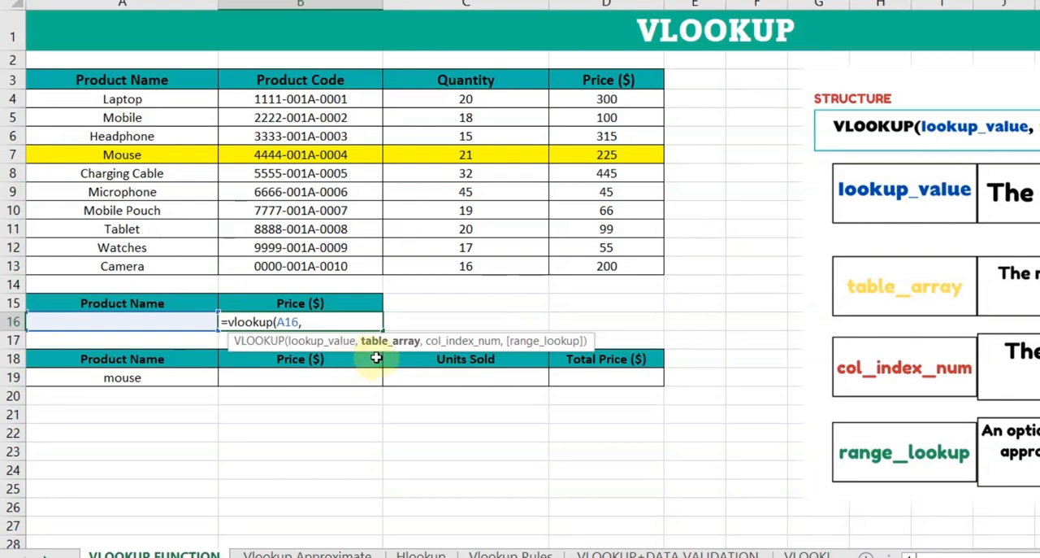
pyautogui.moveTo(108, 154)
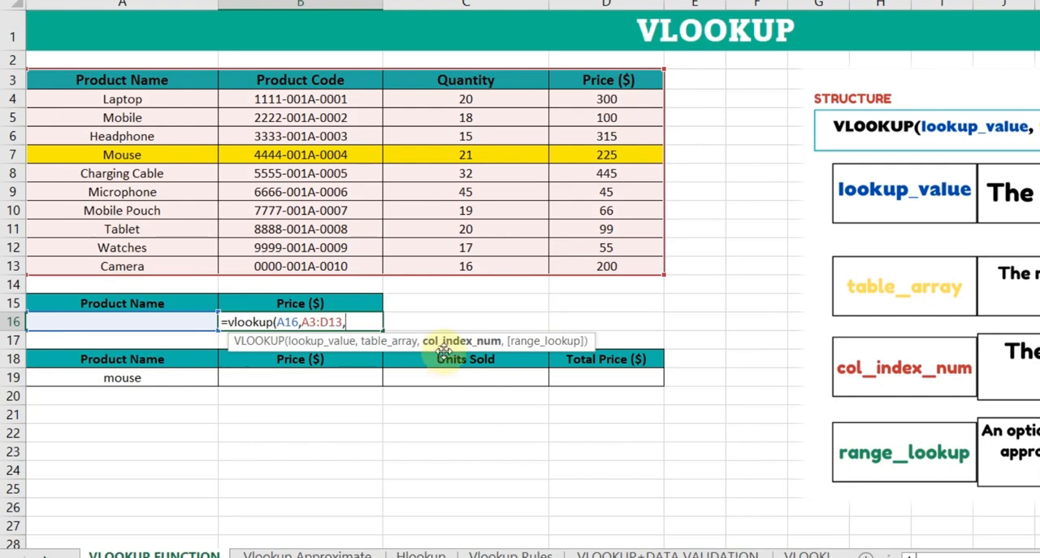
pyautogui.moveTo(460, 351)
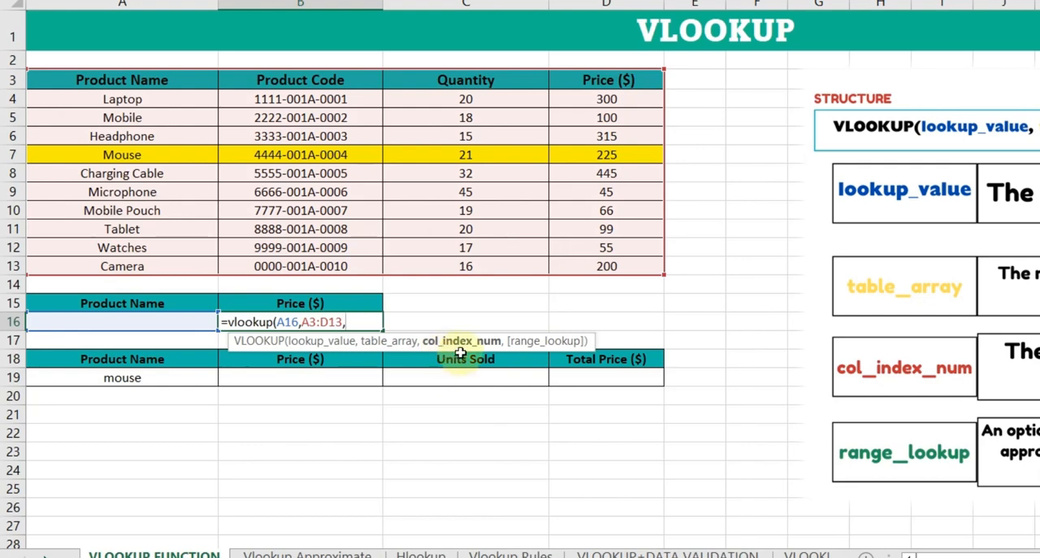
pyautogui.moveTo(681, 252)
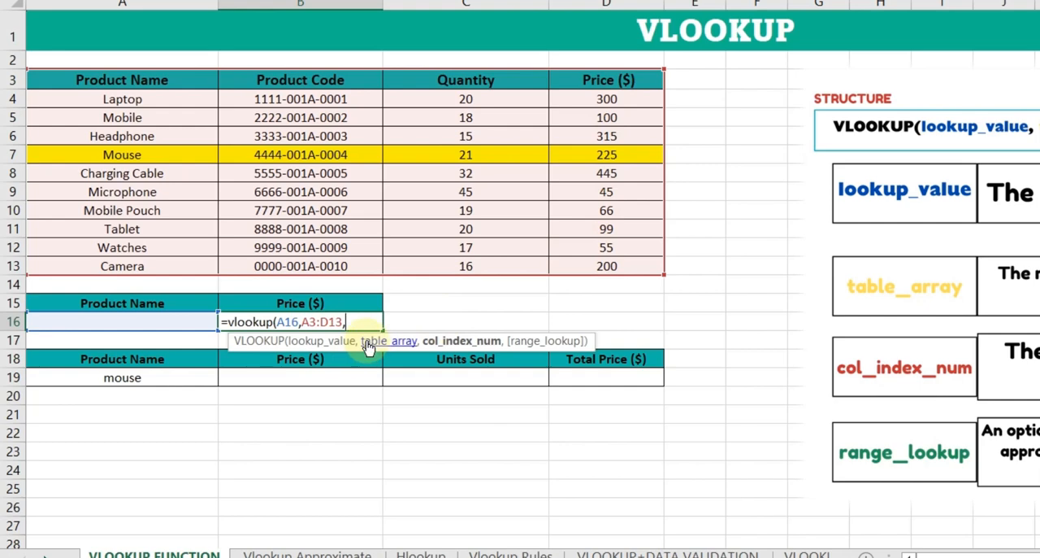
# Finish the formula as =VLOOKUP(A16,A3:D13,4,0), returning column 4 with exact match.
pyautogui.write('4,')
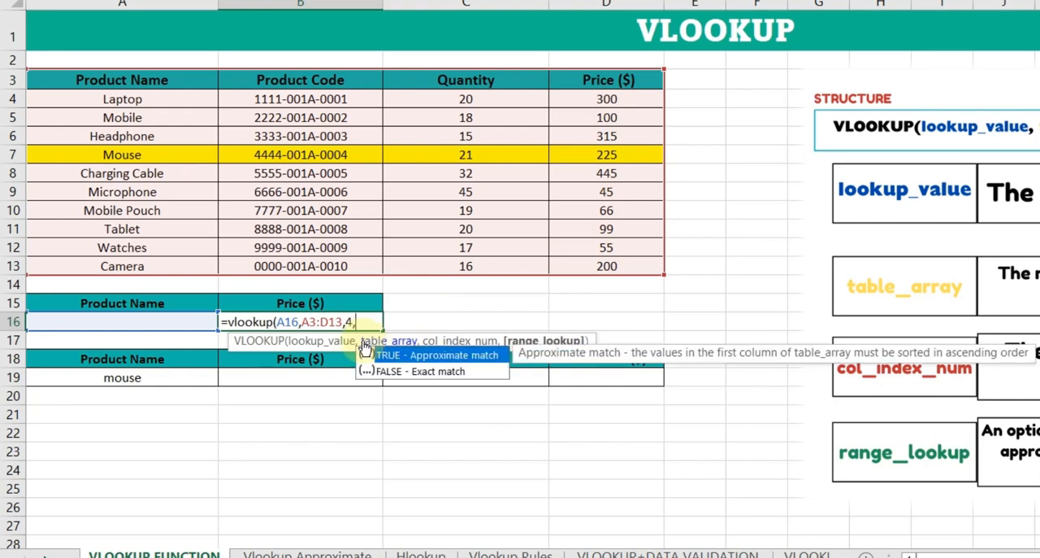
pyautogui.write('0)')
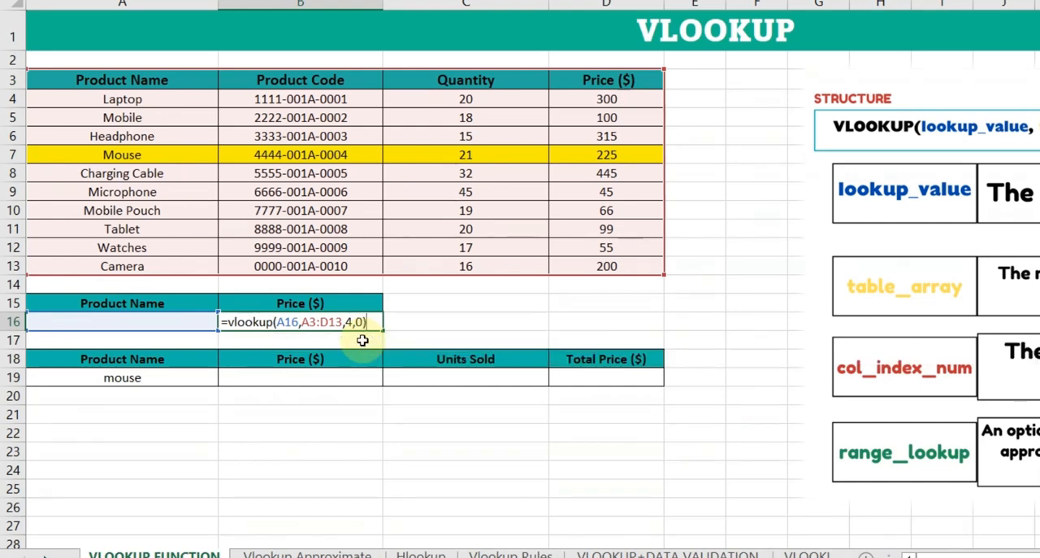
# Commit the VLOOKUP formula and test it with 'Mouse' and 'Camera' in A16.
pyautogui.press('Enter')
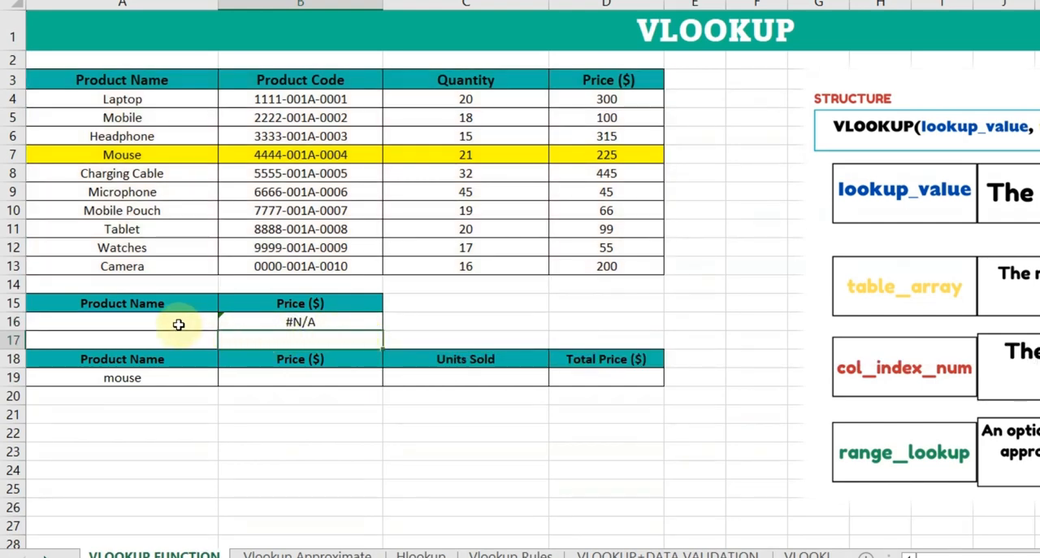
pyautogui.write('Mouse')
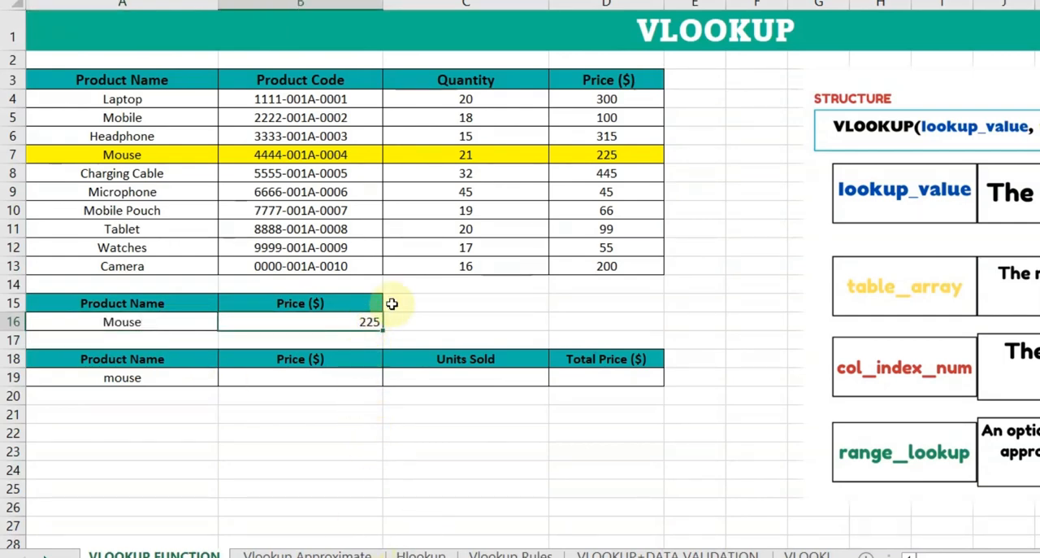
pyautogui.moveTo(533, 247)
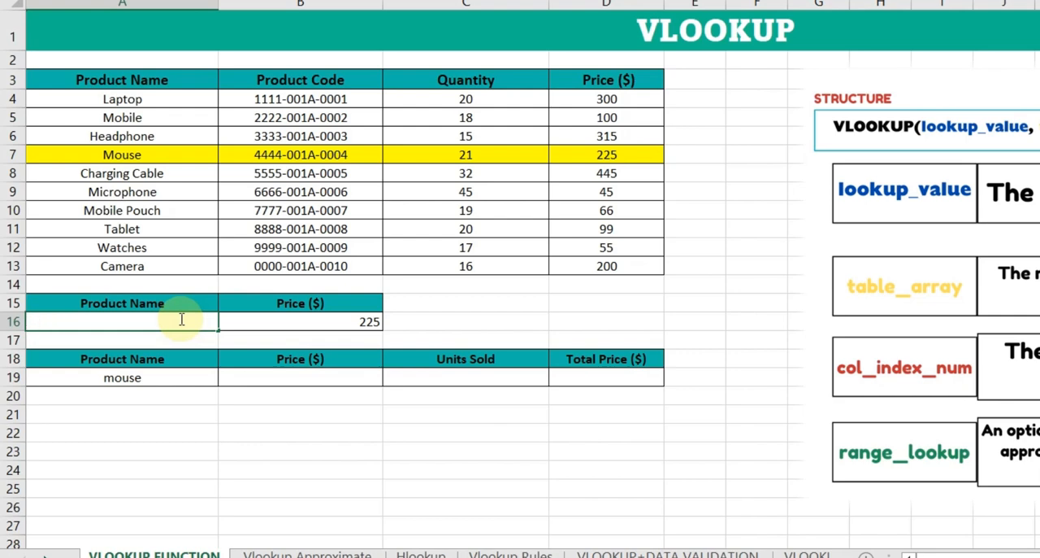
pyautogui.write('Camera')
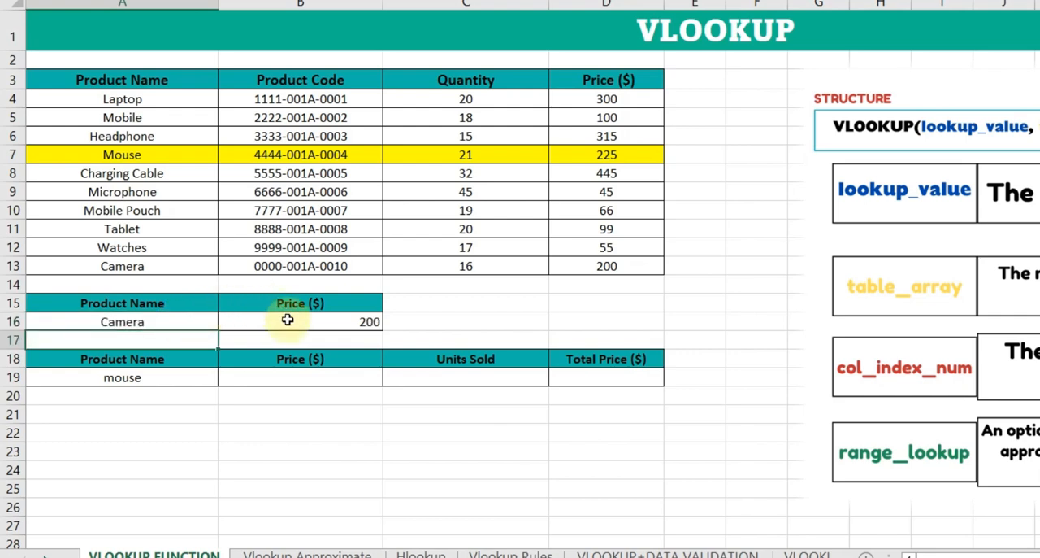
pyautogui.moveTo(592, 267)
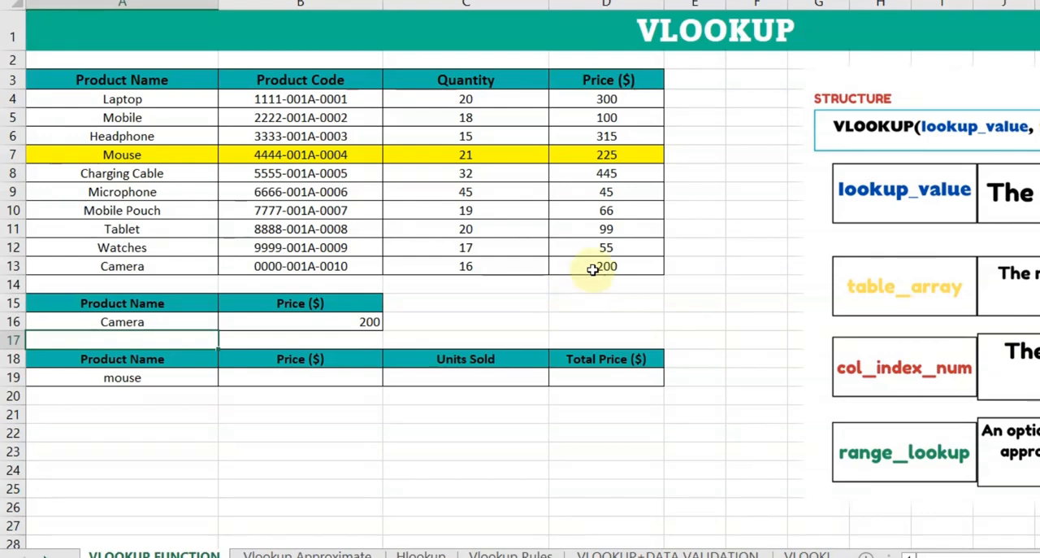